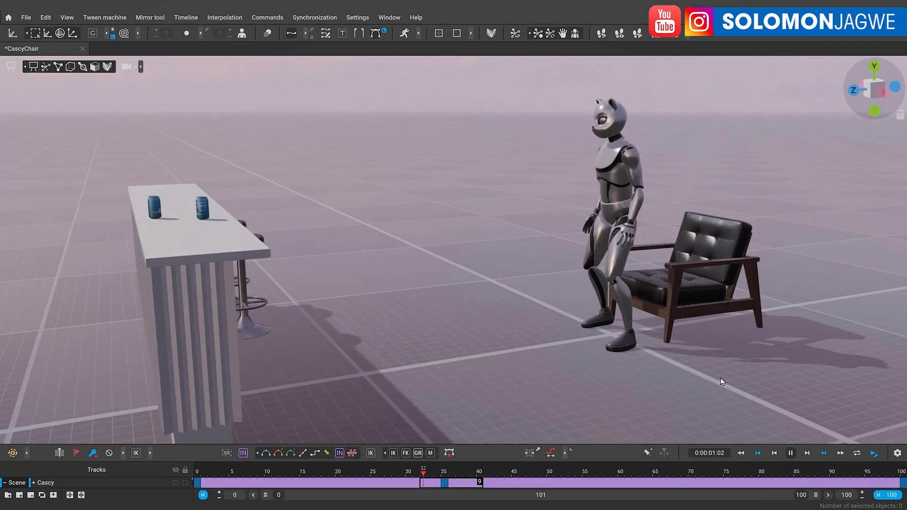
- Leave the CascyChair scenes and bring up the ShieldStance_forward character posed with sword and shield
{"action": "left_click", "coordinate": [790, 452]}
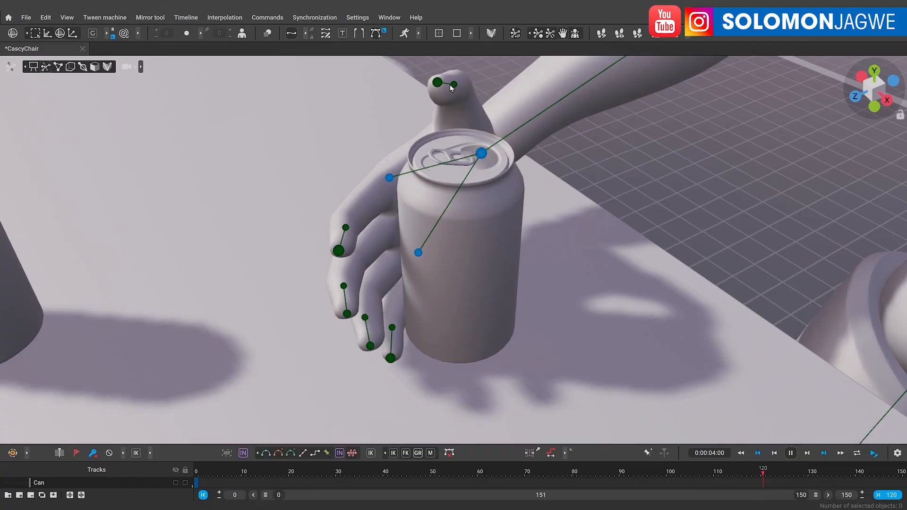
{"action": "left_click", "coordinate": [438, 82]}
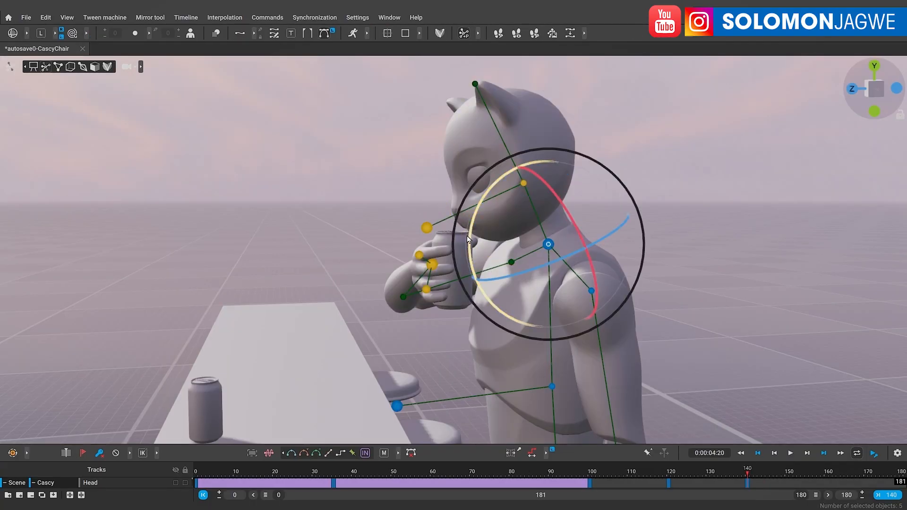
{"action": "left_click", "coordinate": [790, 453]}
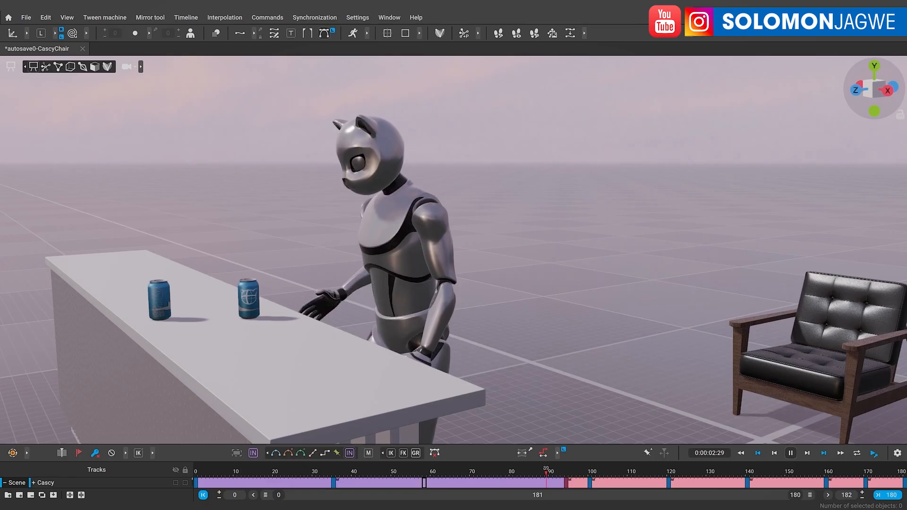
{"action": "left_click", "coordinate": [790, 452]}
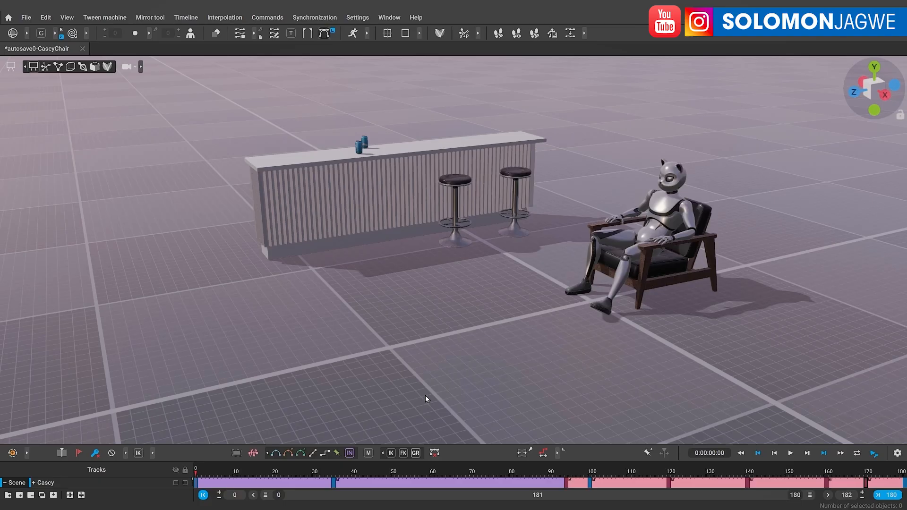
{"action": "left_click", "coordinate": [790, 453]}
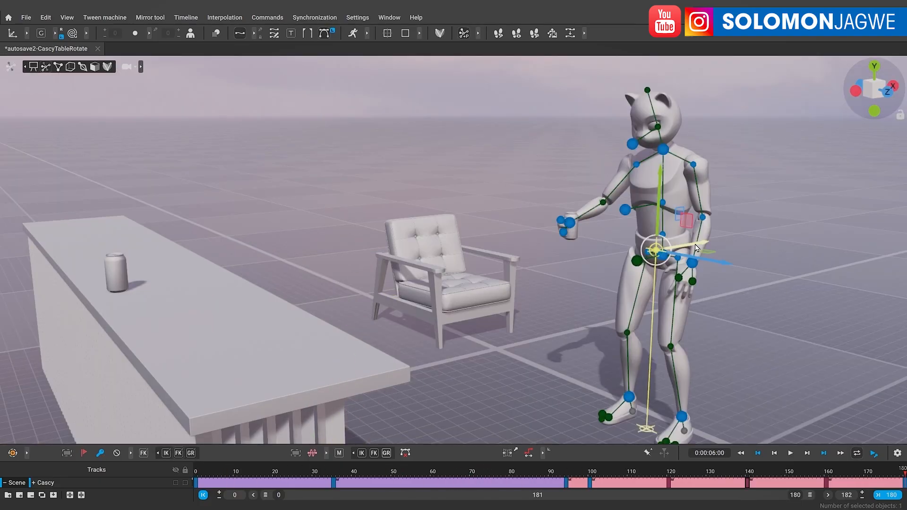
{"action": "left_click", "coordinate": [790, 453]}
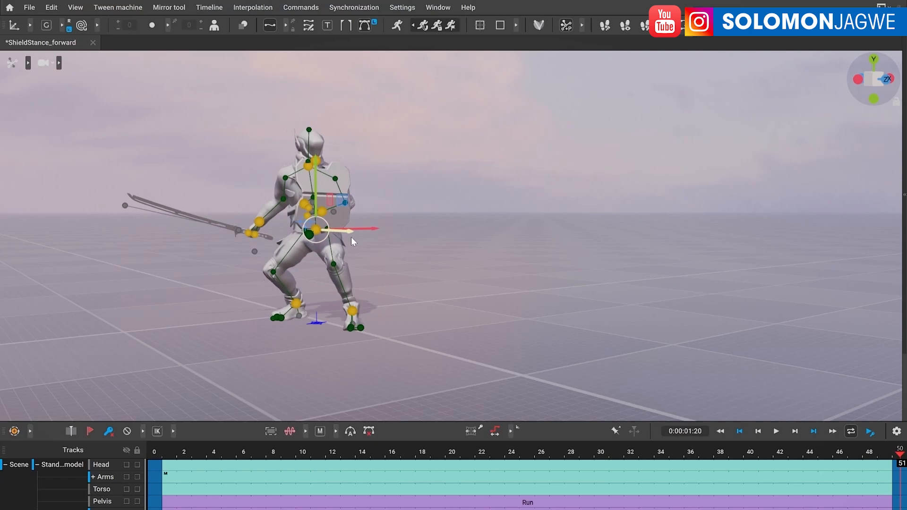
- Play the Run clips so a green ghost copy runs beside the grey sword-and-shield figure
{"action": "left_click", "coordinate": [775, 431]}
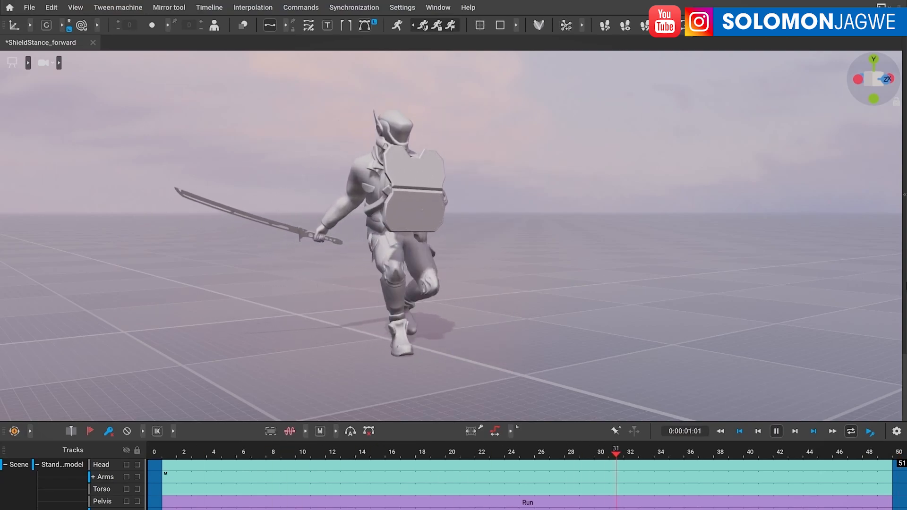
{"action": "left_click", "coordinate": [527, 446]}
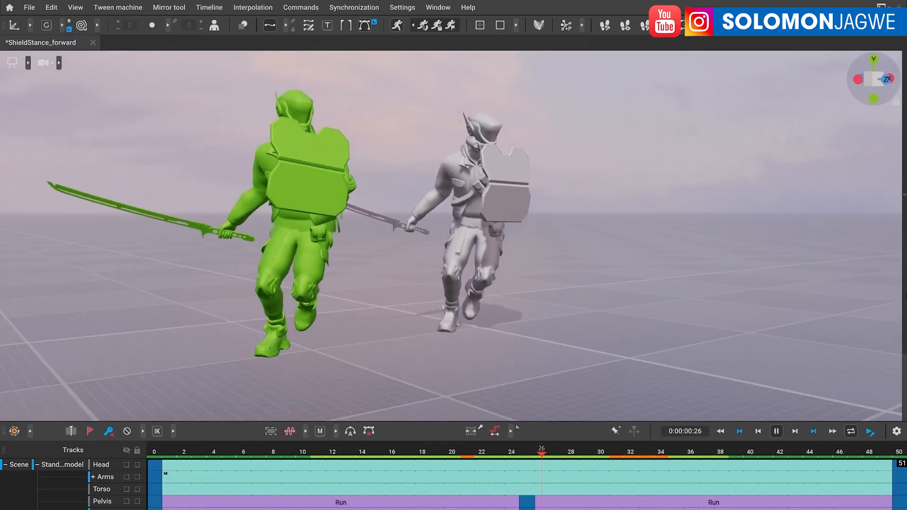
{"action": "left_click", "coordinate": [150, 43]}
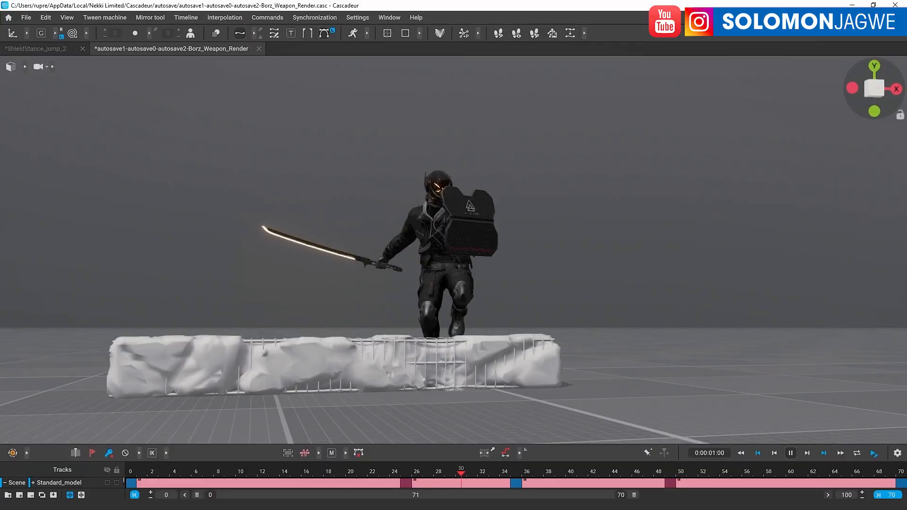
- Play the rendered swordsman-leaping-rocks scene, then bring up the cascadeur.com homepage
{"action": "left_click", "coordinate": [364, 501]}
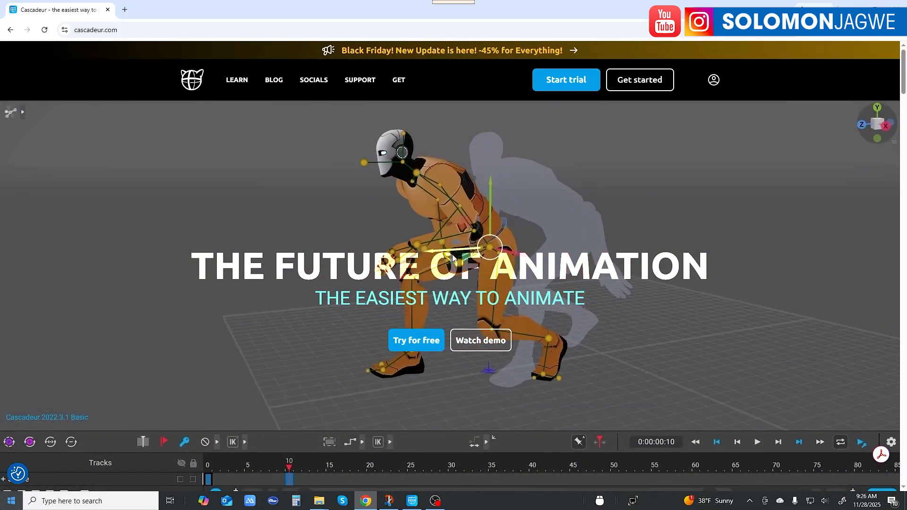
{"action": "left_click", "coordinate": [425, 479]}
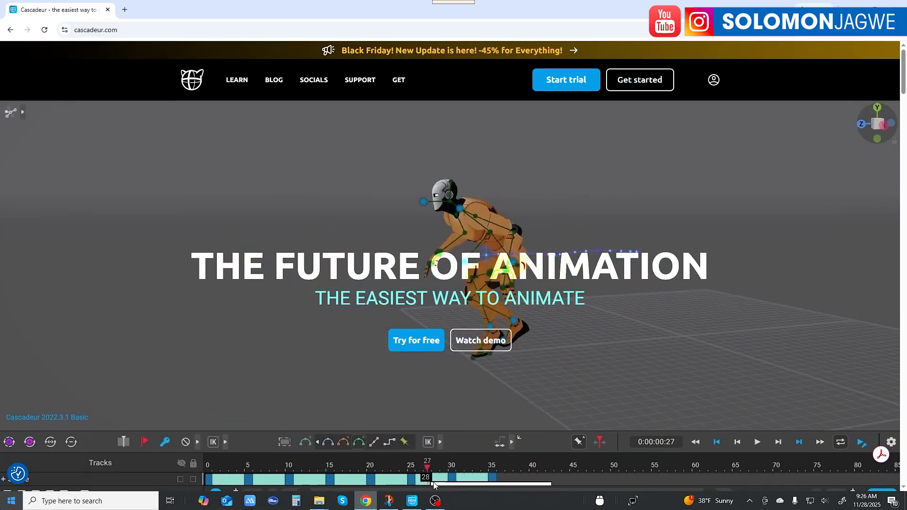